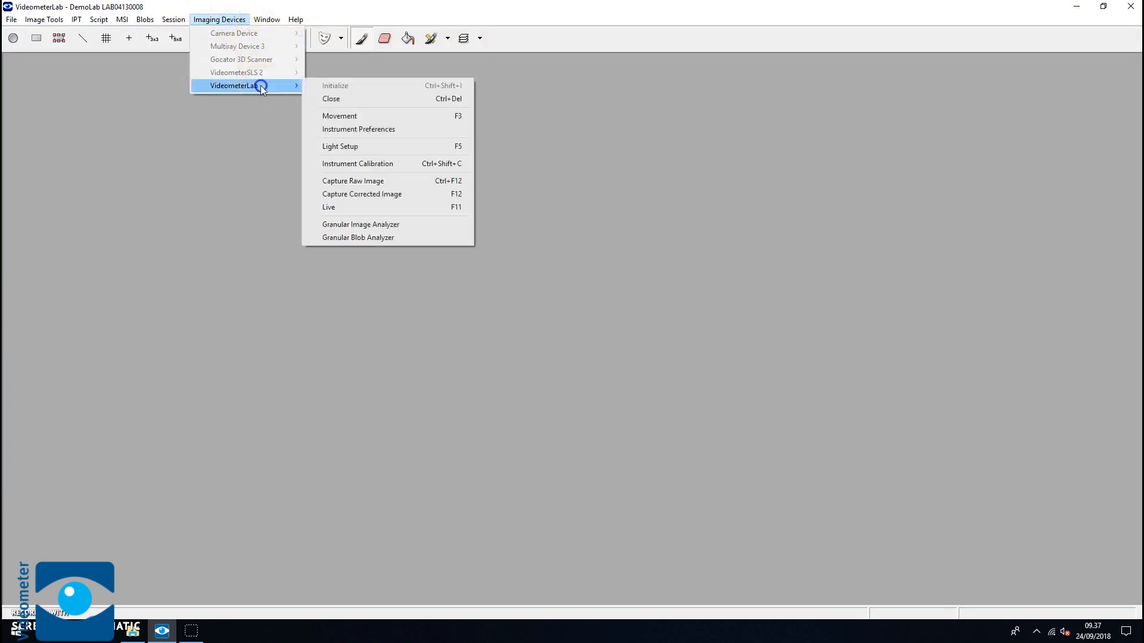
Keep Use AutoFeeder checked in Instrument Preferences, then launch the Granular Blob Analyzer.
click(358, 129)
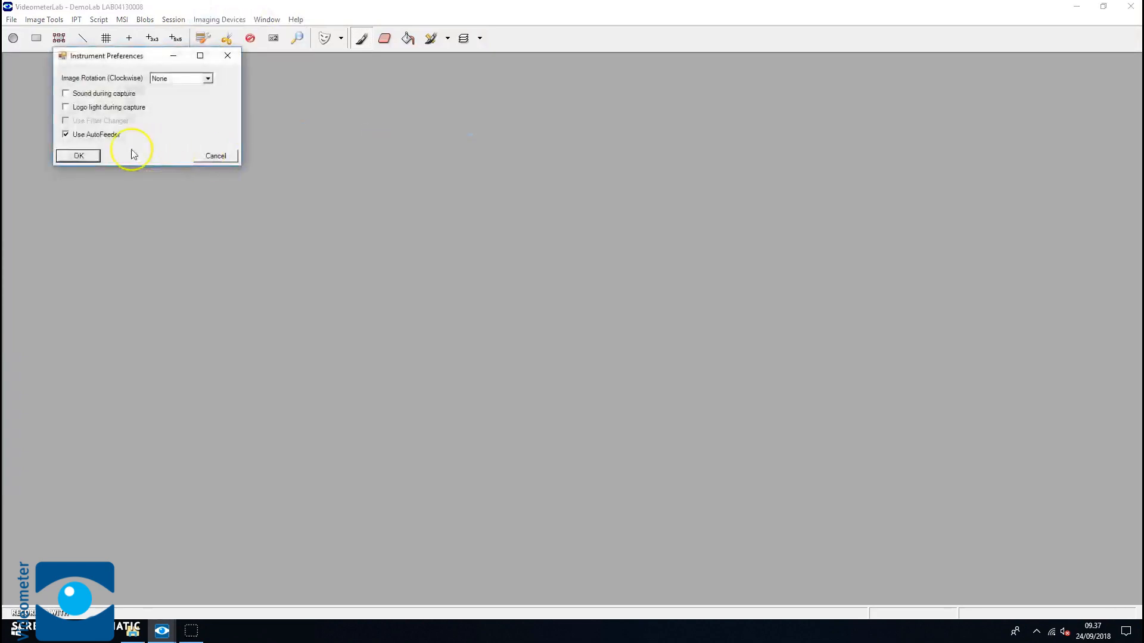
click(78, 155)
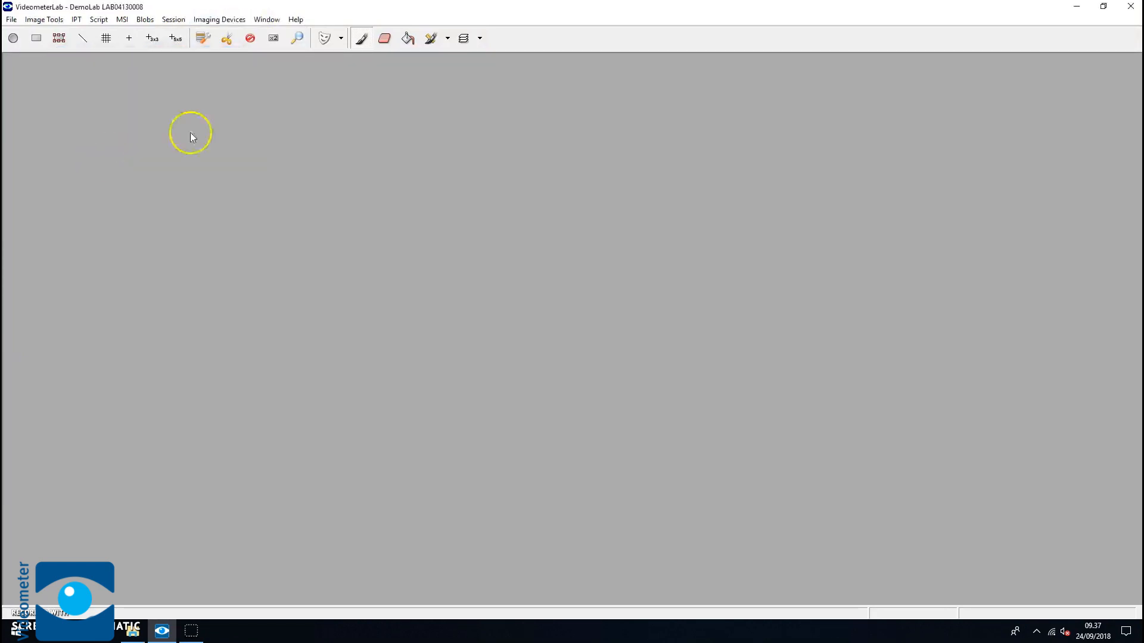
click(219, 19)
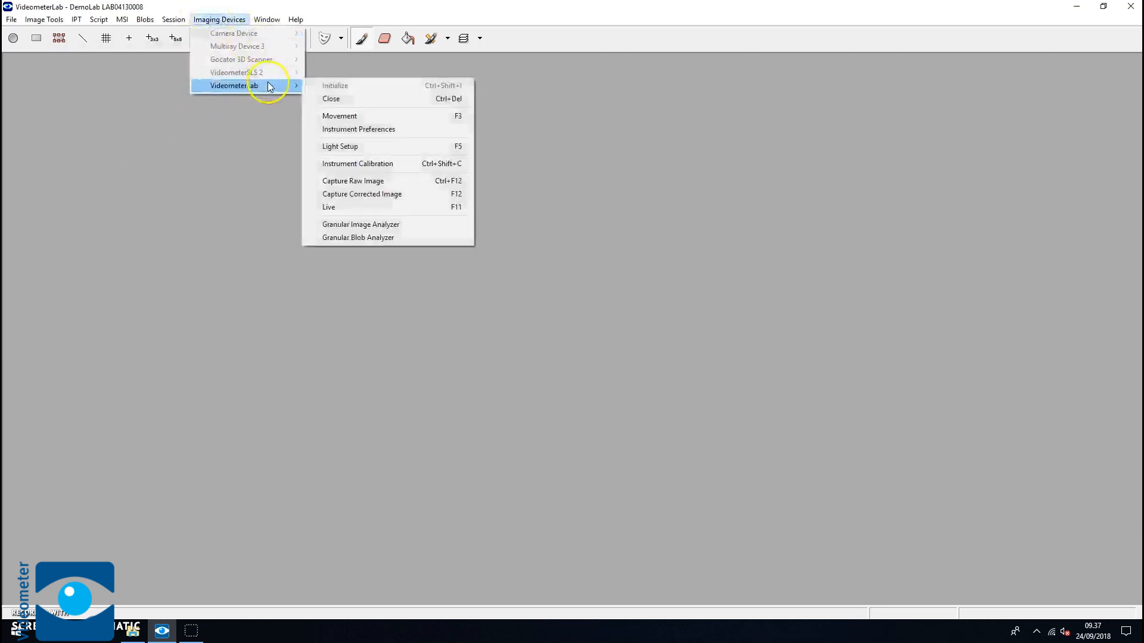
mouse_move(394, 237)
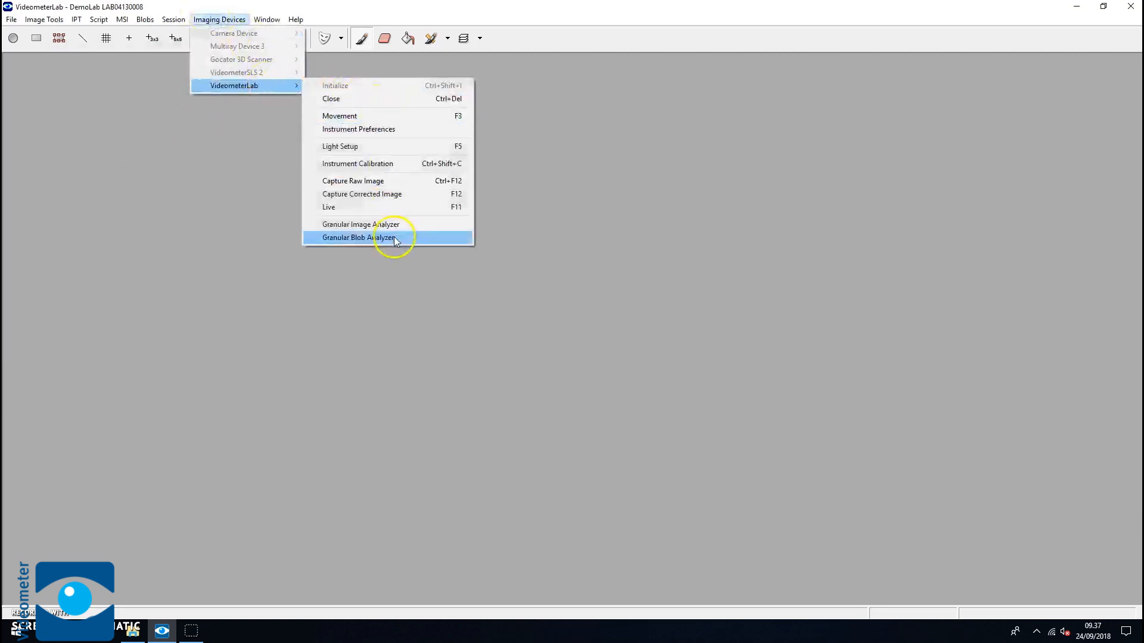
click(360, 237)
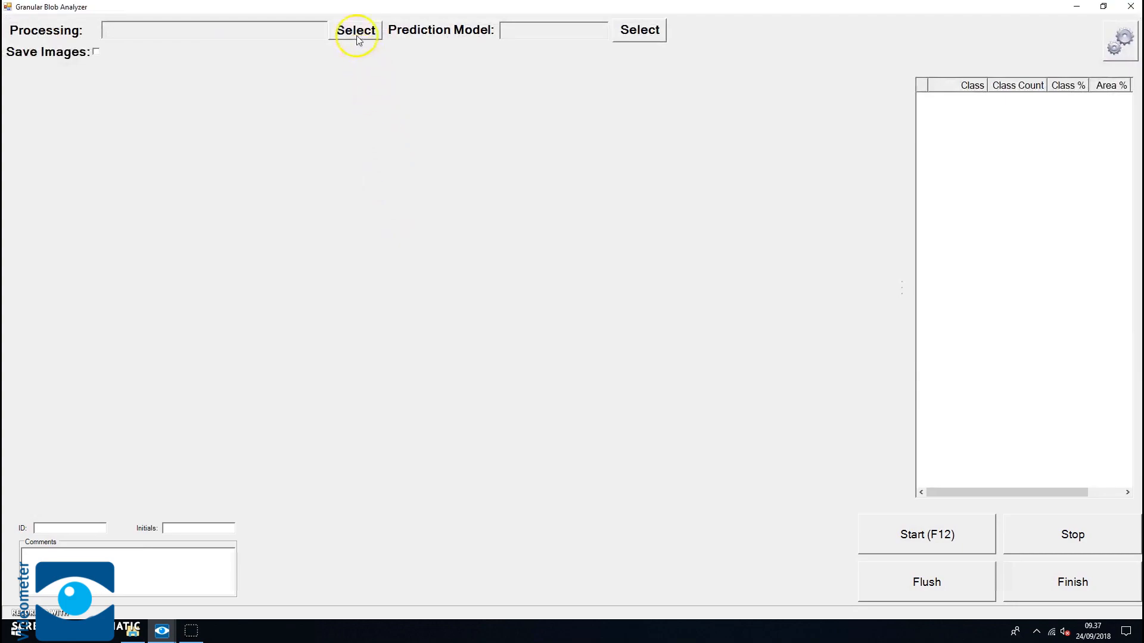
click(356, 30)
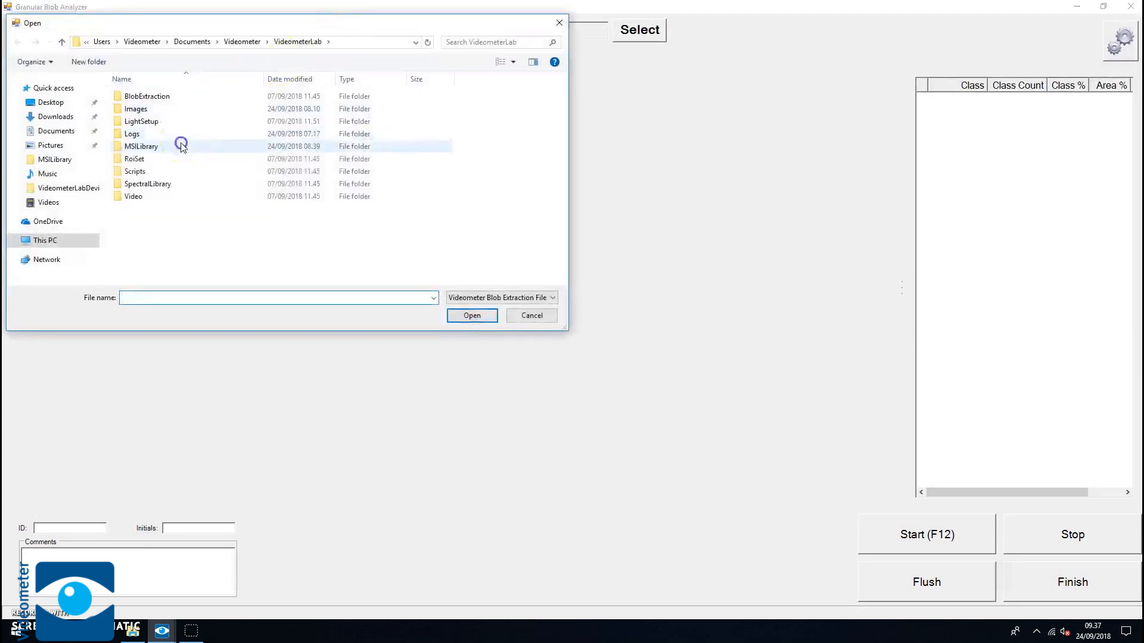
double_click(141, 146)
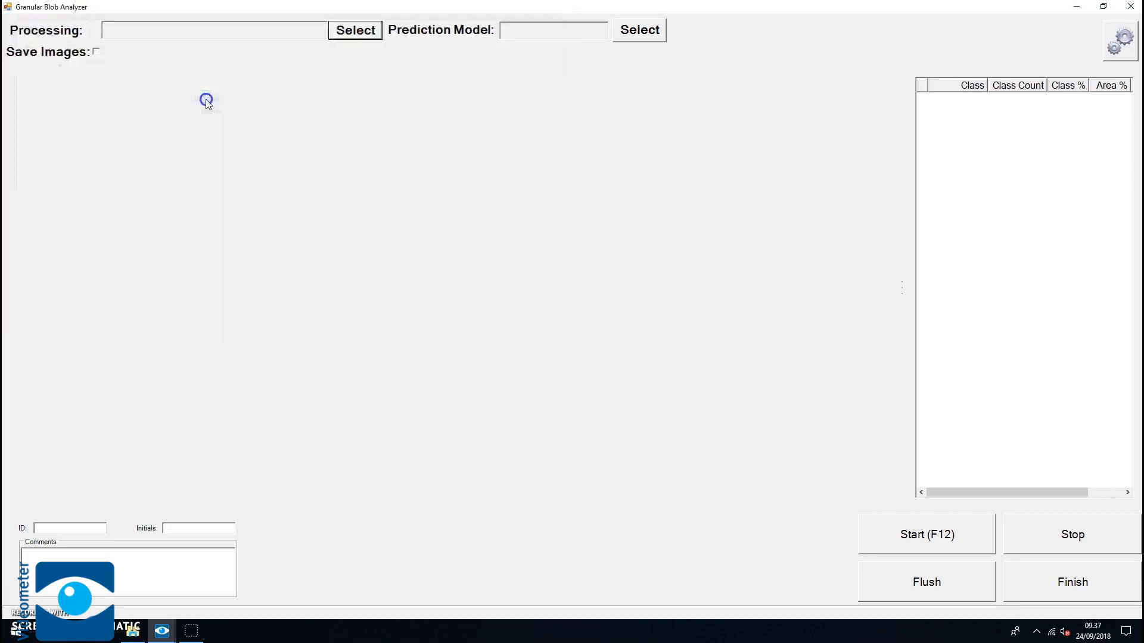
click(354, 30)
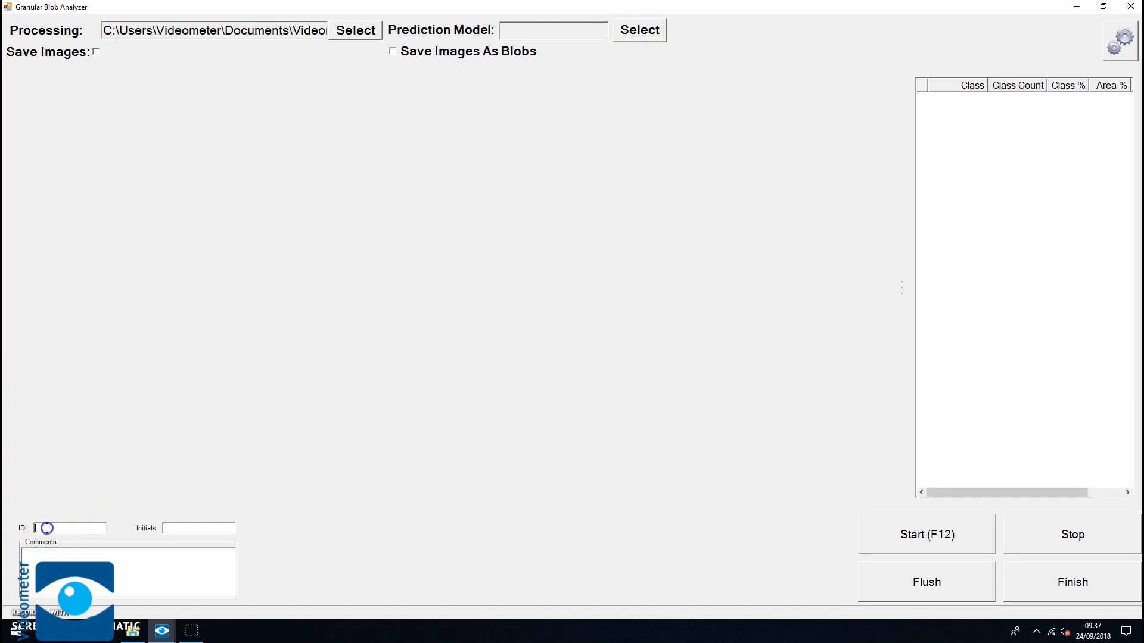
text(wheats)
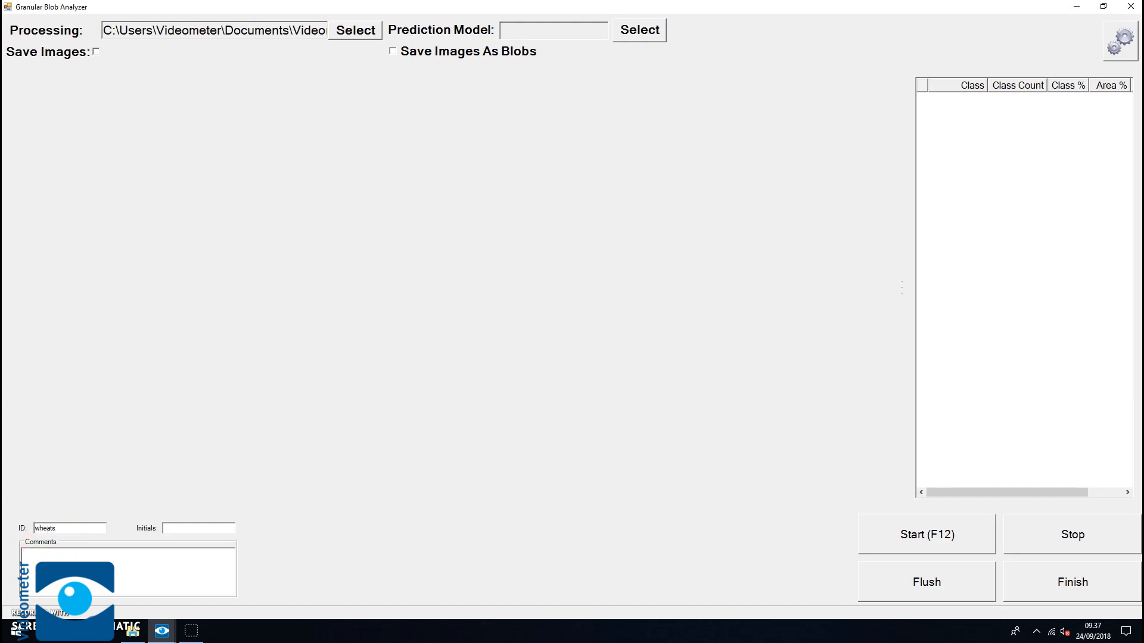
text(asc)
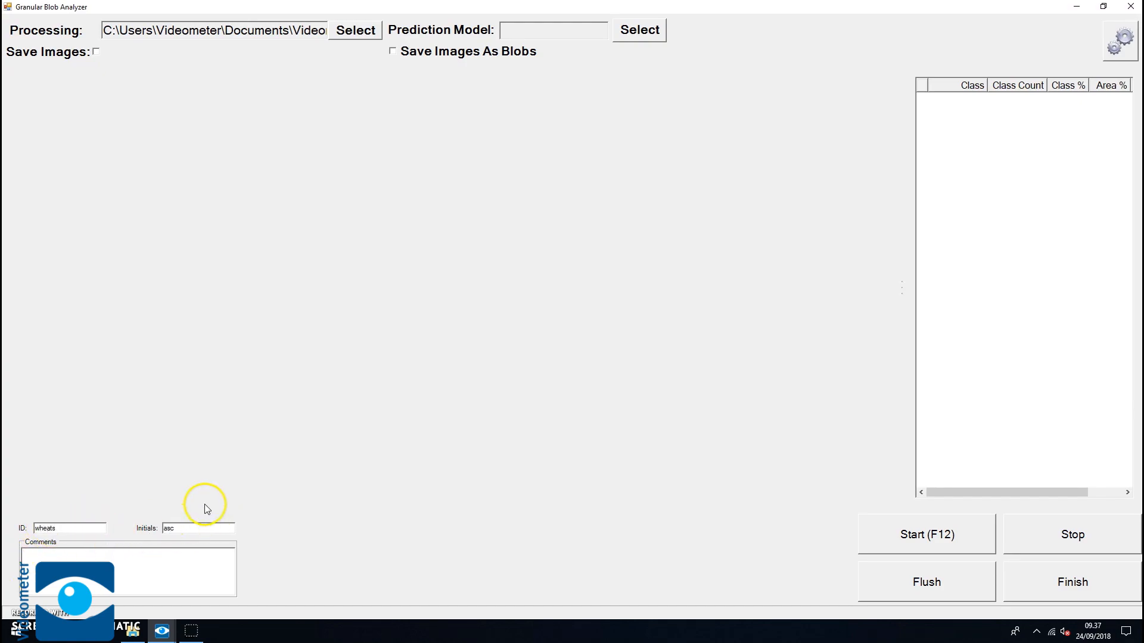
Enable saving images as blobs into the test2 folder.
click(393, 52)
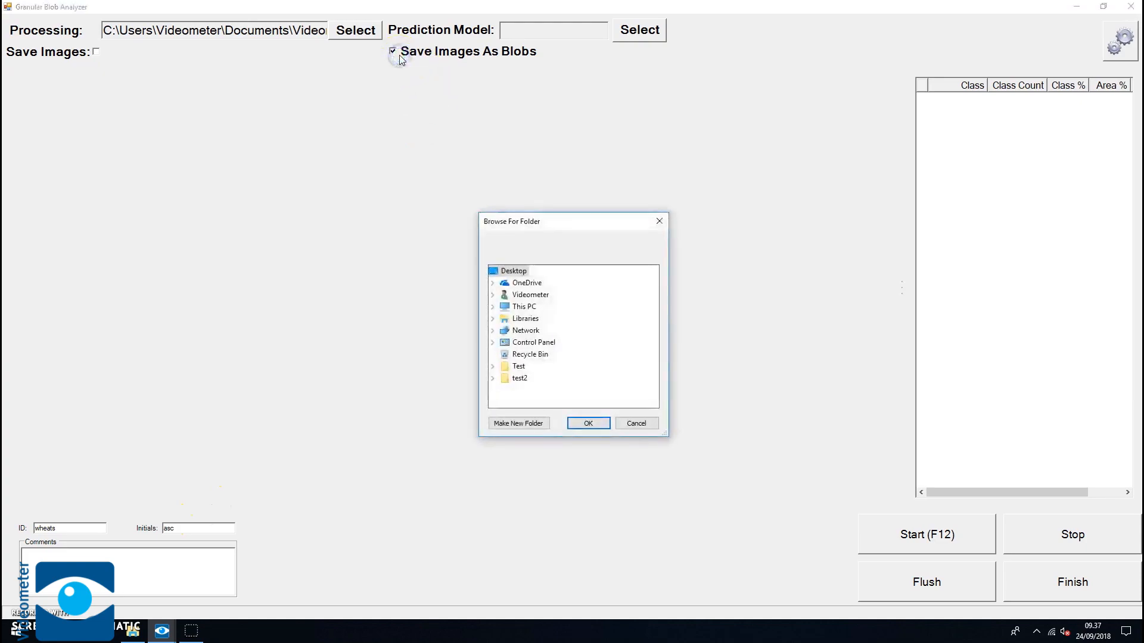
click(493, 378)
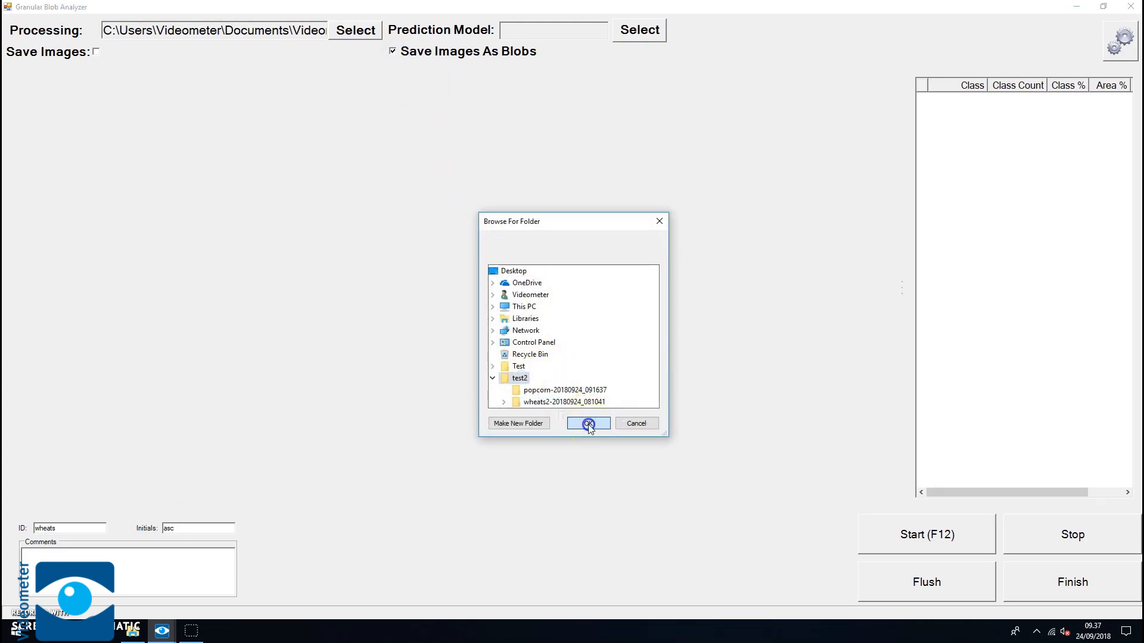
click(588, 423)
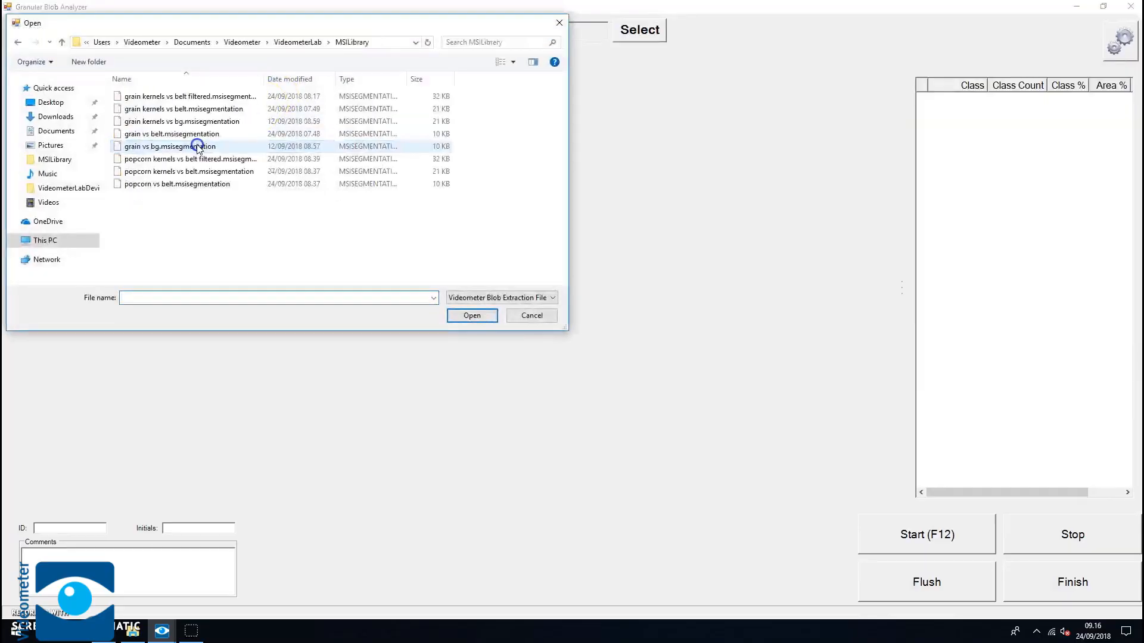
Load 'popcorn kernels vs belt filtered.msisegmentation' as the processing file.
click(189, 158)
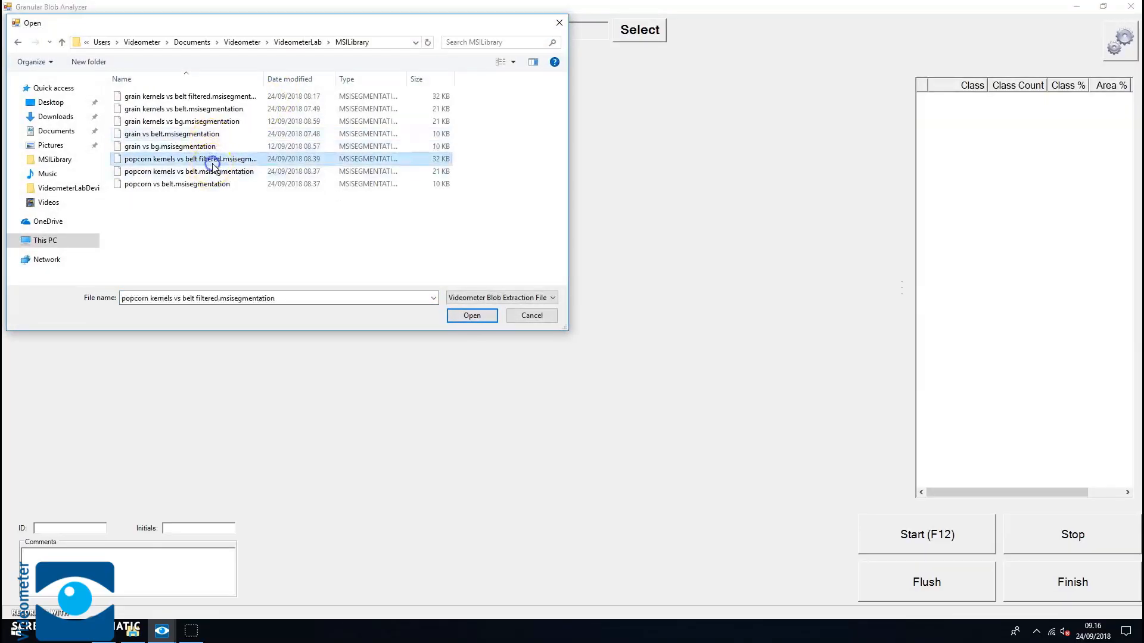
click(471, 315)
text(popcorn)
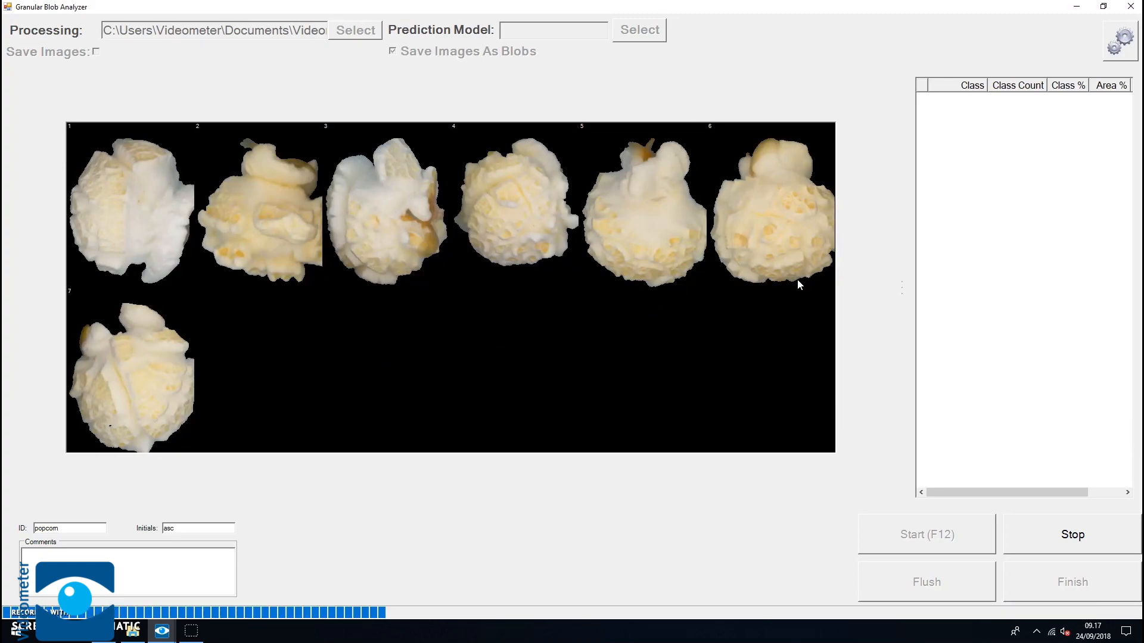
Scroll through the popcorn blob grid and stop the run at about 45 blobs.
scroll(down, 3)
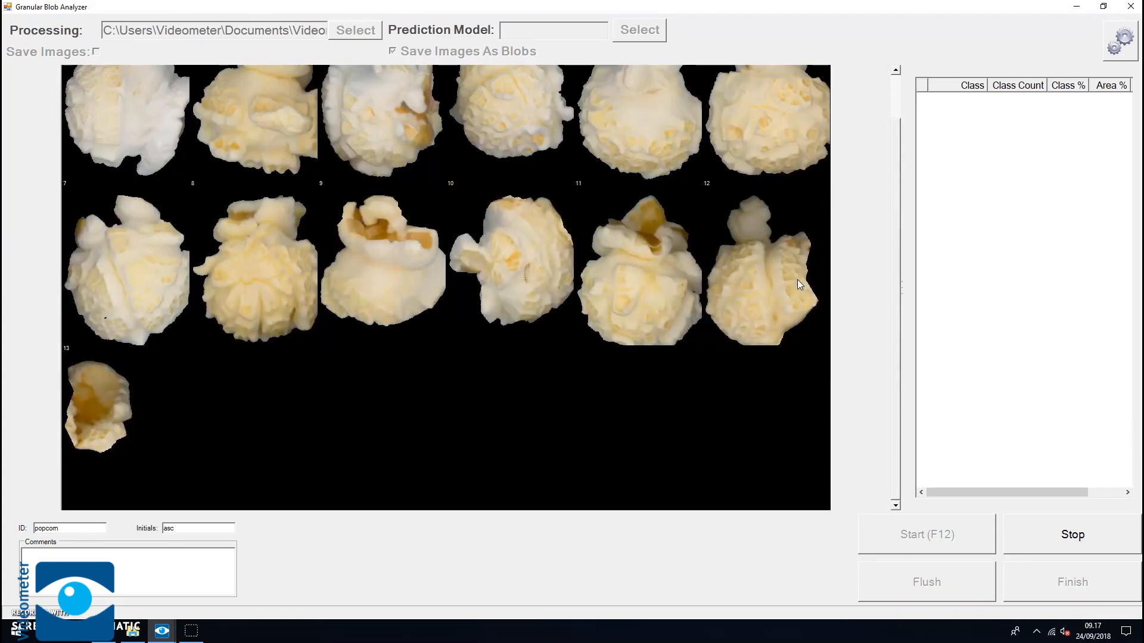
click(1071, 534)
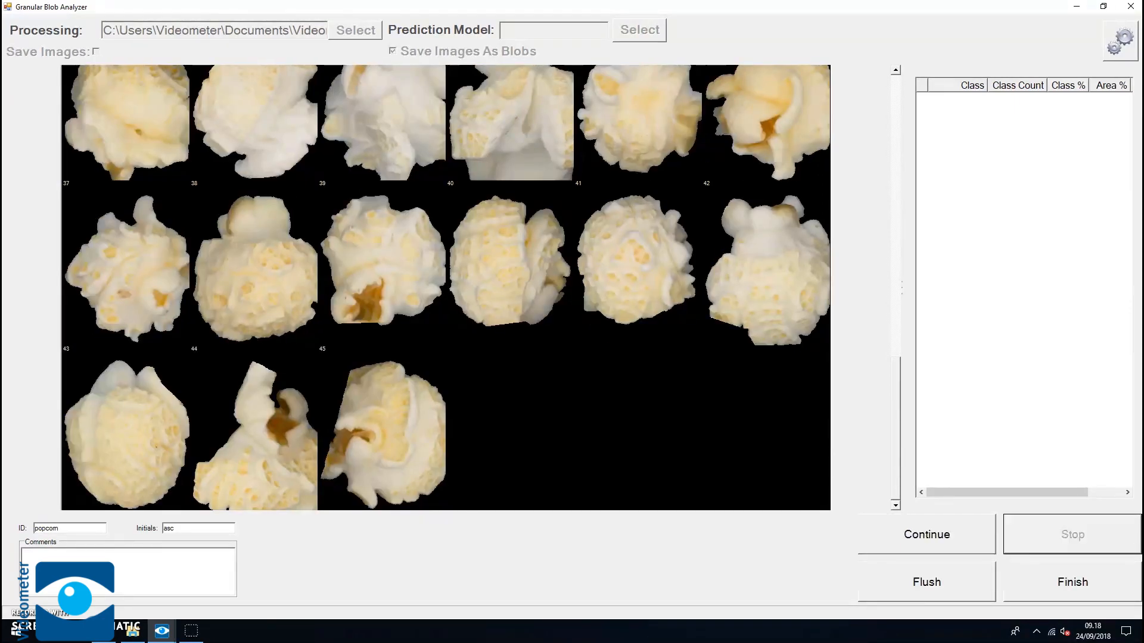